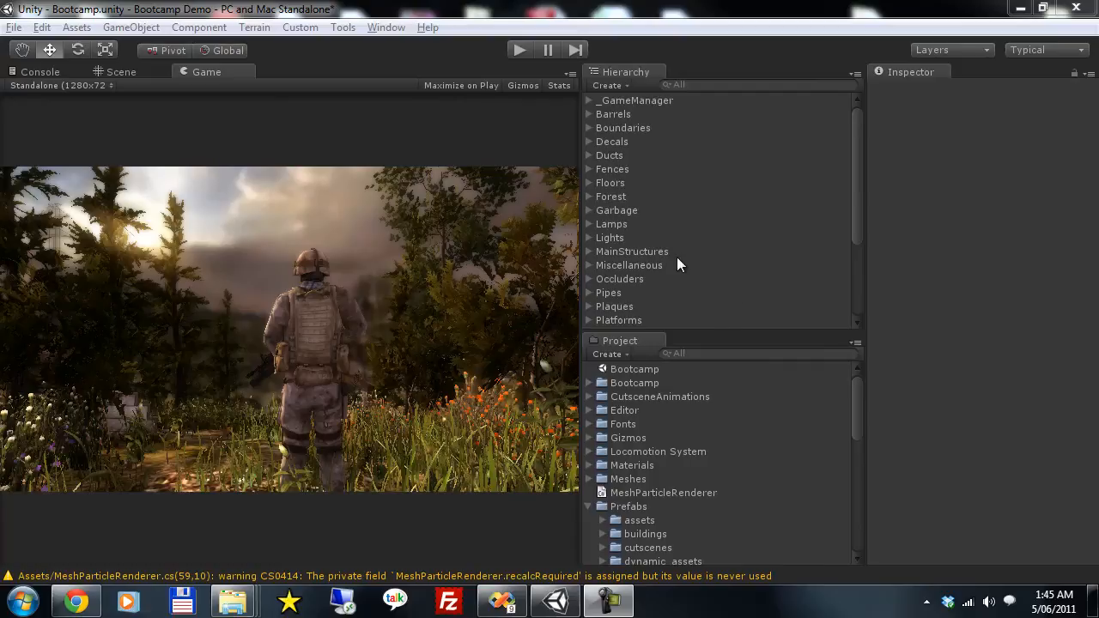
mouse_move(429, 214)
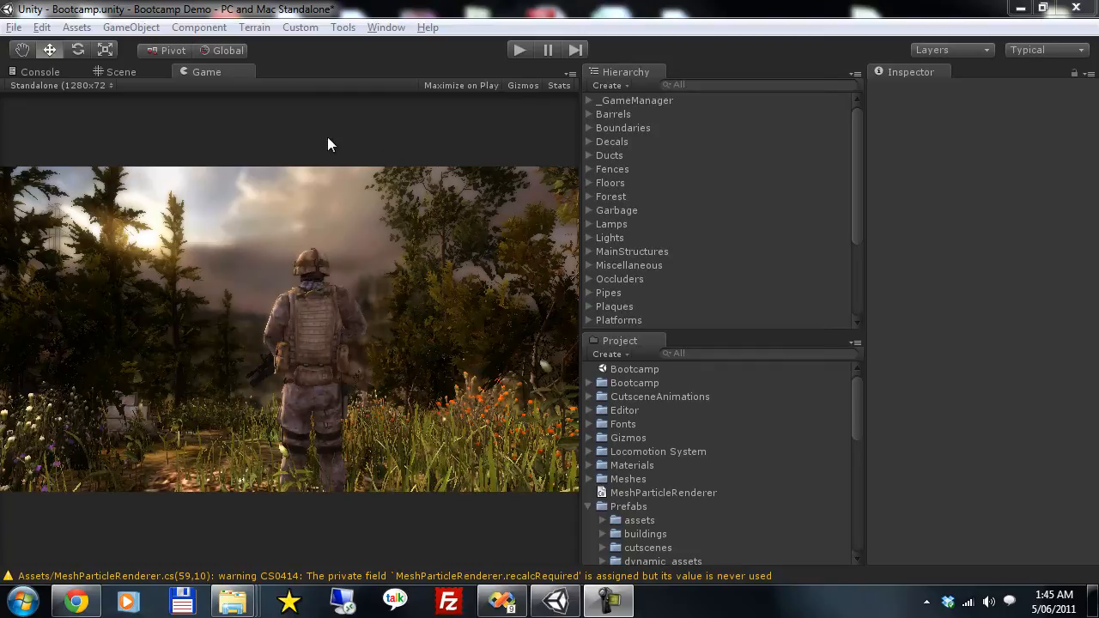
mouse_move(159, 76)
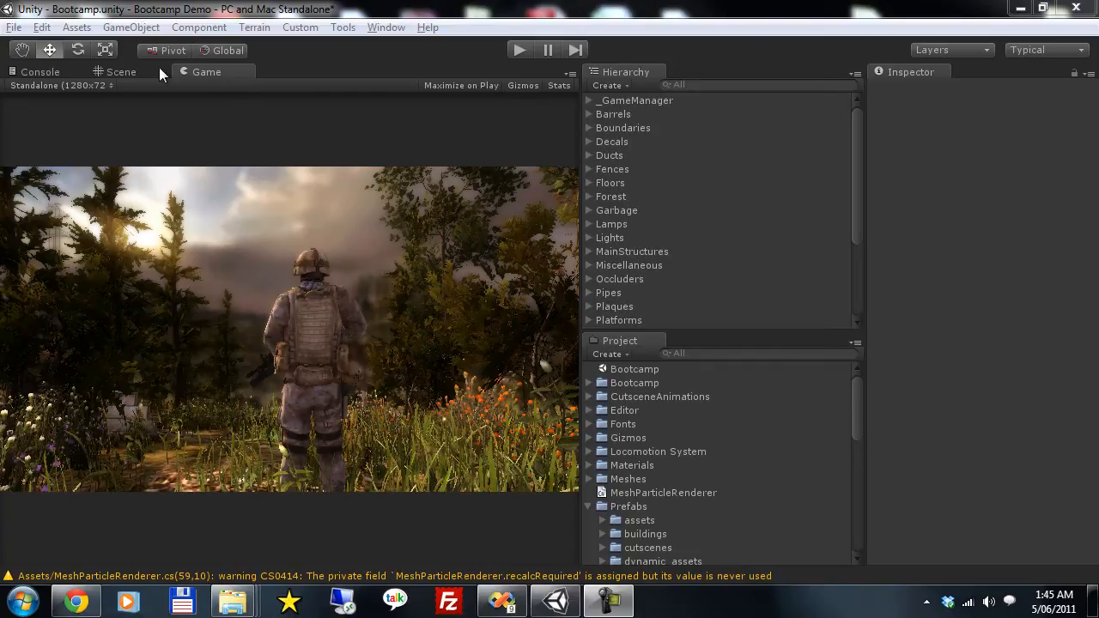
Switch from the Game view to the Scene view showing the soldier on the path
left_click(121, 71)
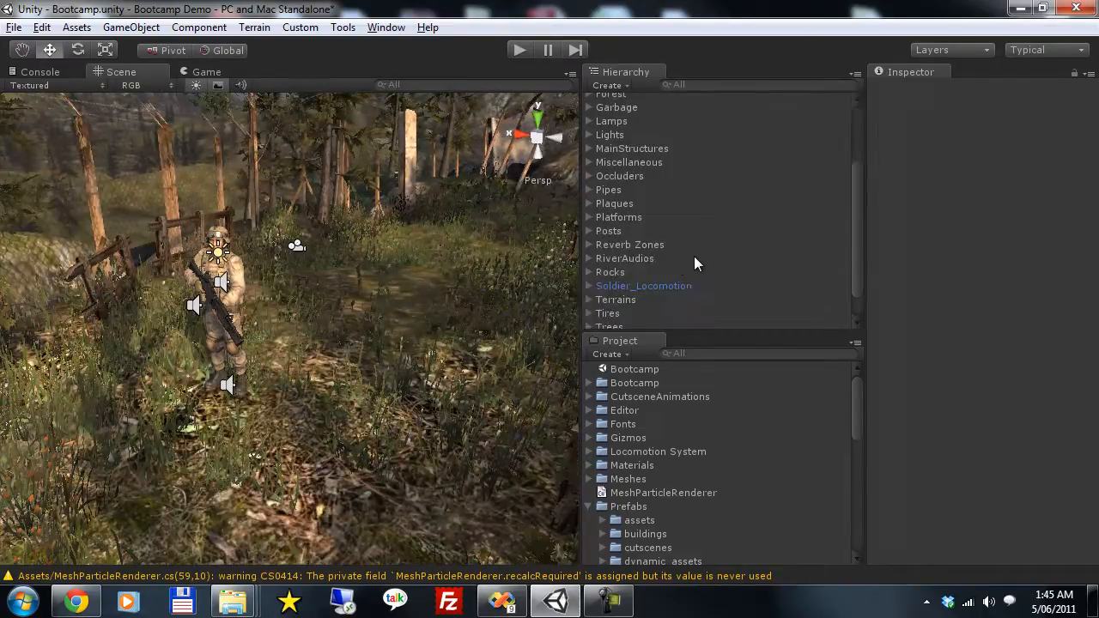
Select the soldier's M4 gun and ping its Sand Particle prefab, particle_dirt
left_click(588, 285)
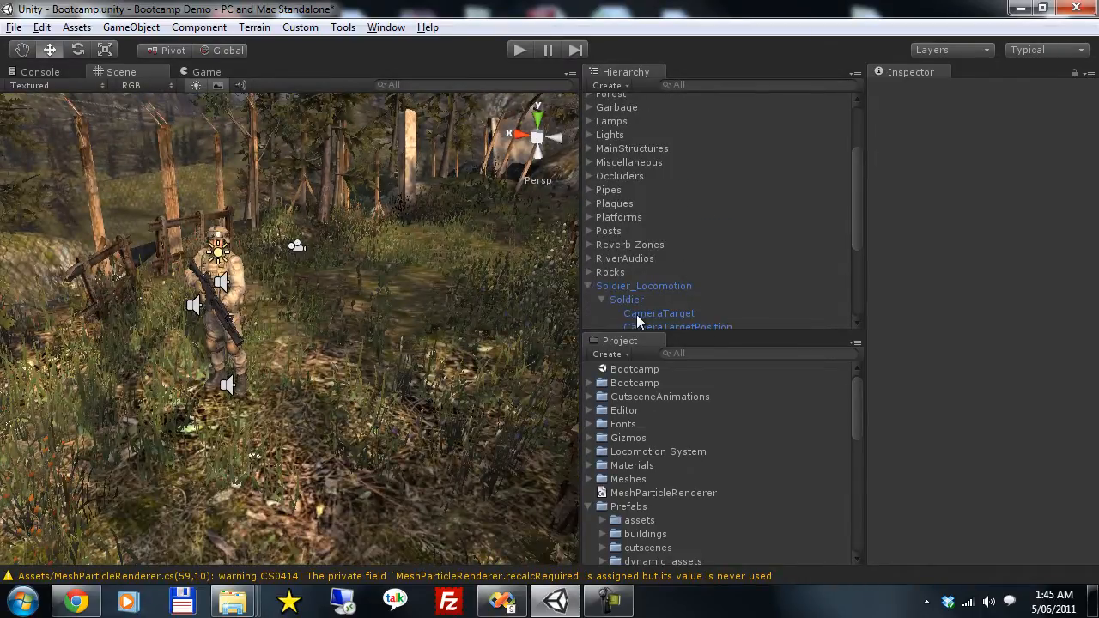
left_click(643, 250)
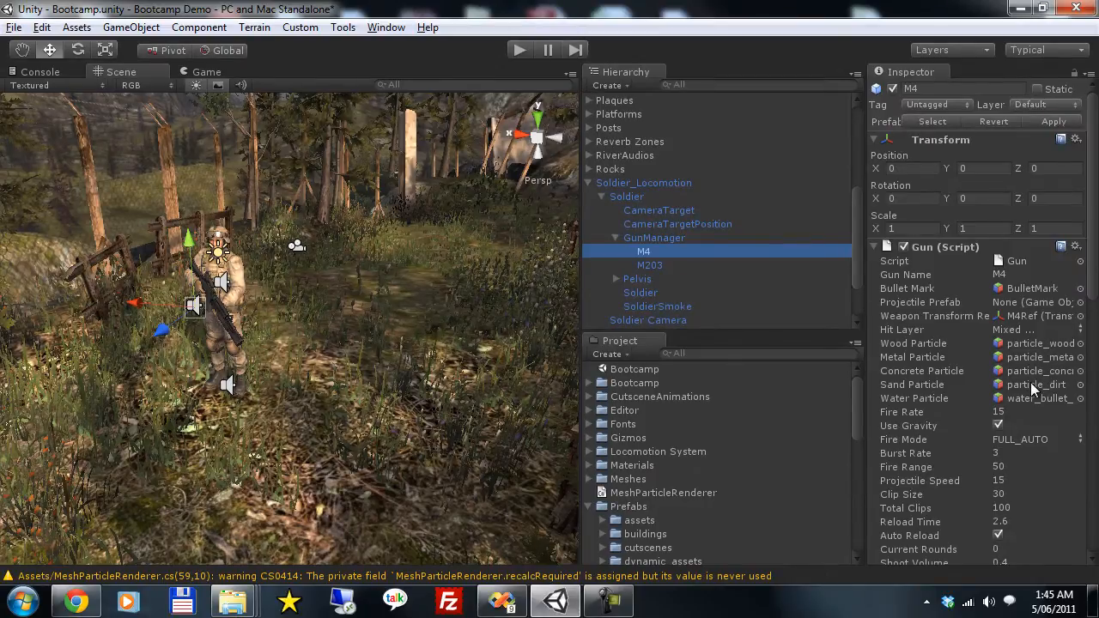
left_click(1037, 384)
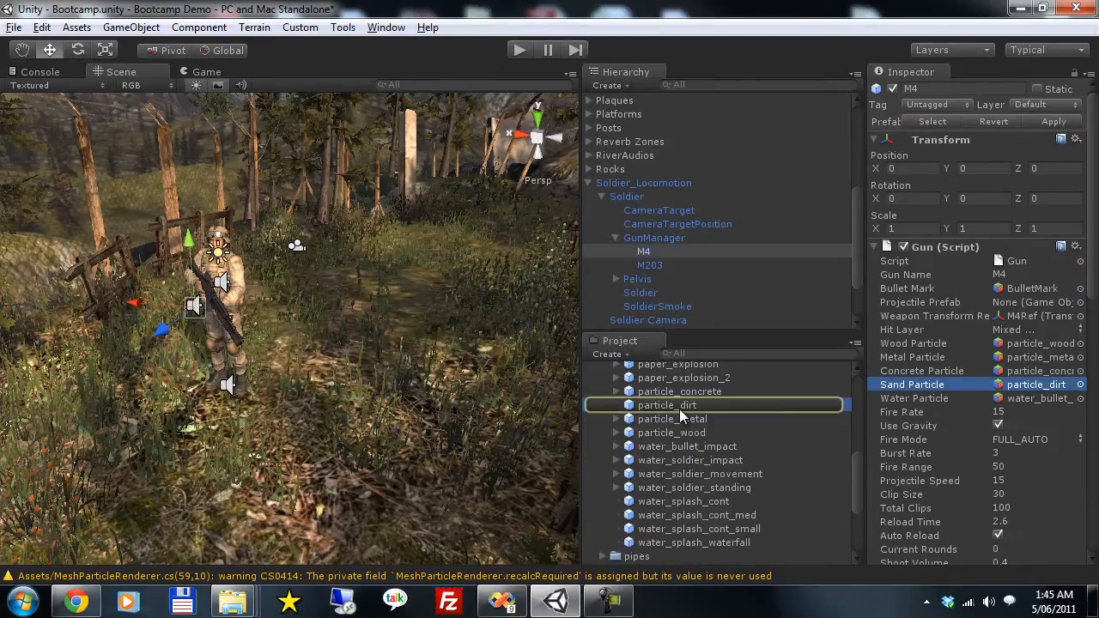
Duplicate particle_dirt as particle_dirt_rock and drop it into the scene
left_click(666, 404)
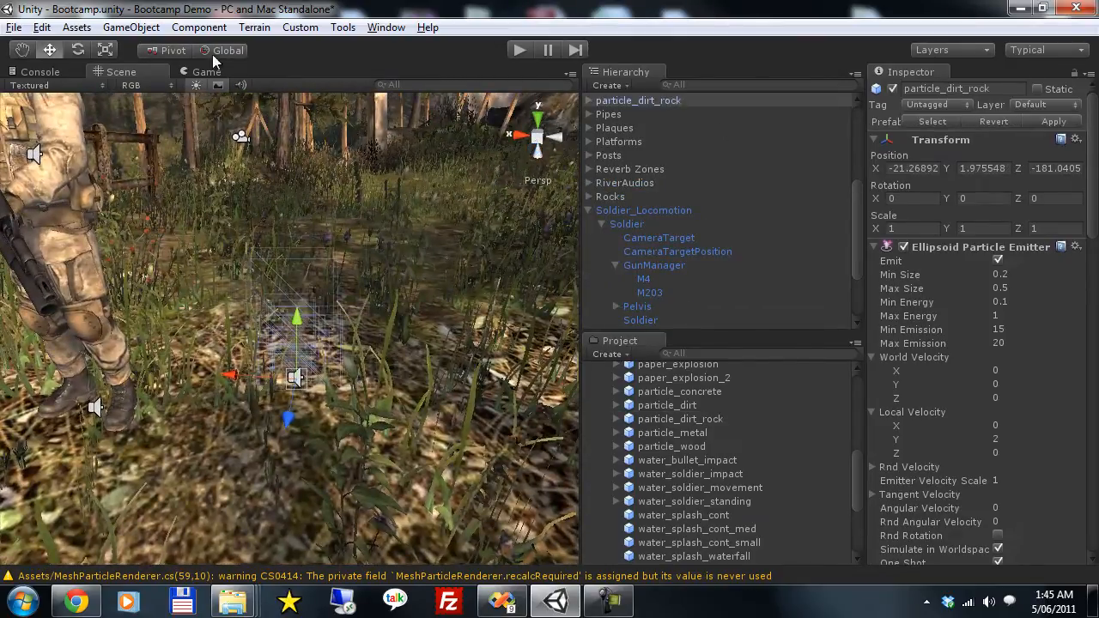
Select the Particle_Rocks emitter inside particle_dirt_rock
left_click(633, 100)
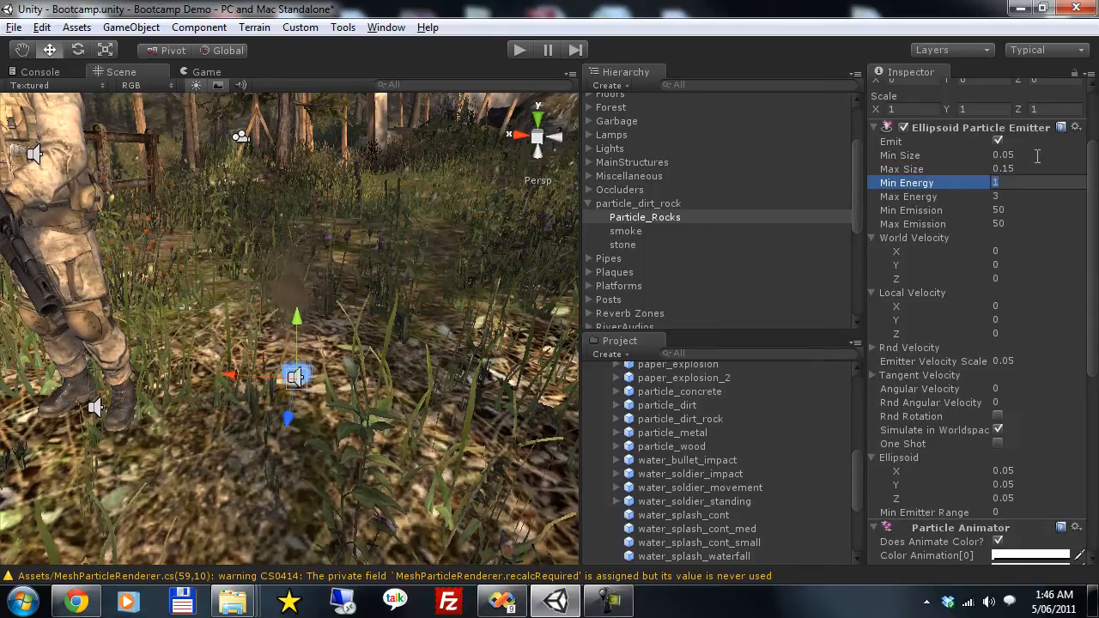
Set energy 0.1/1, emission 30, Y velocity 2.5, angular velocity 50, with rotation and One Shot
type("0")
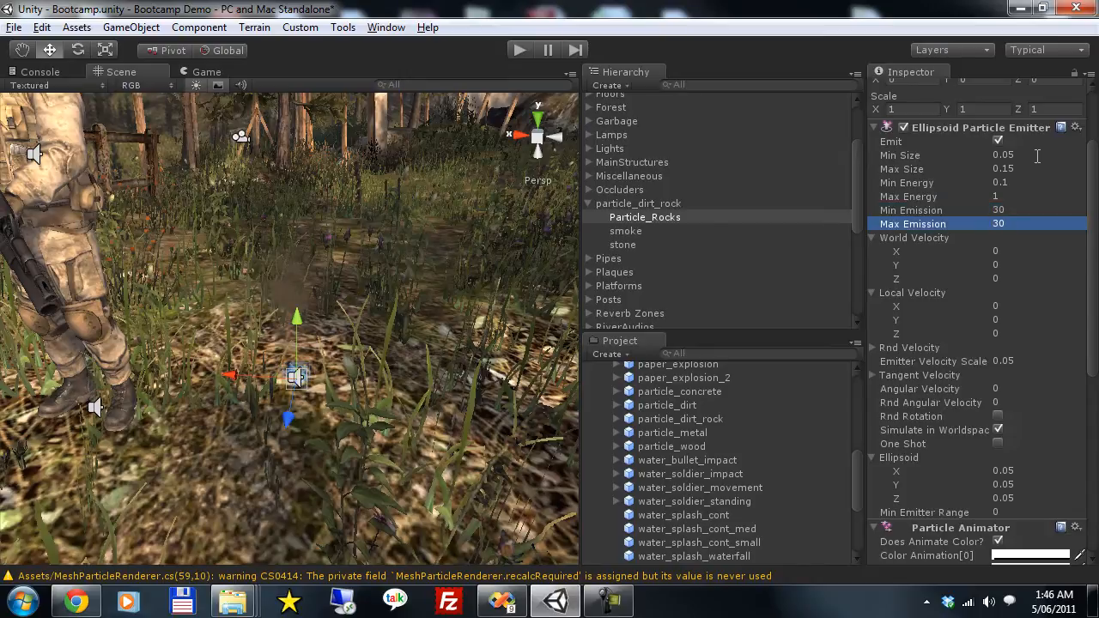
left_click(995, 319)
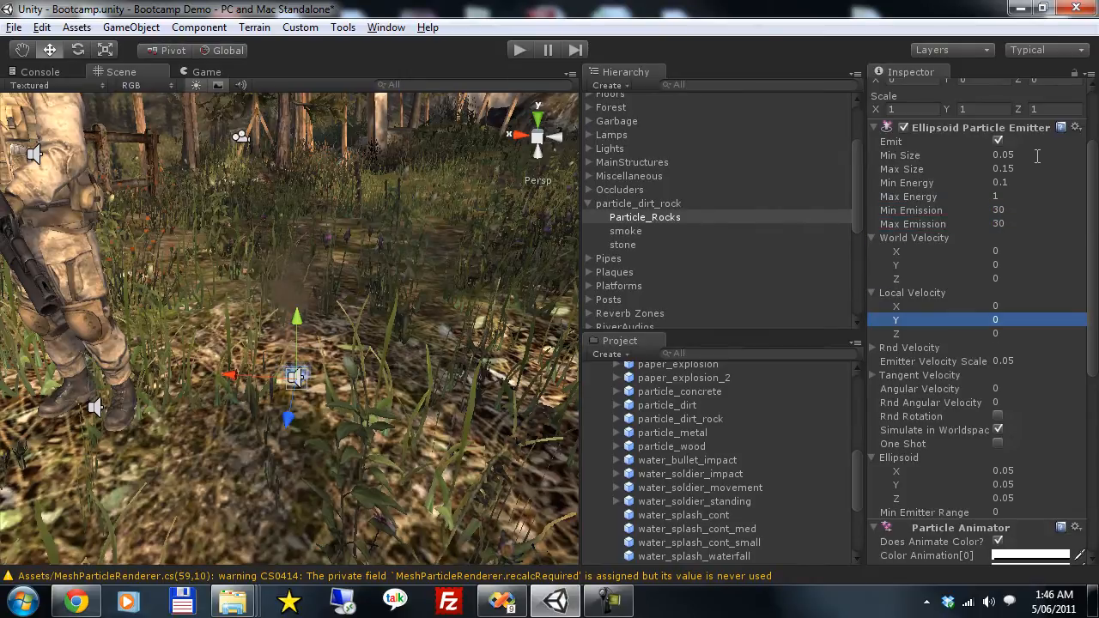
type("2.5")
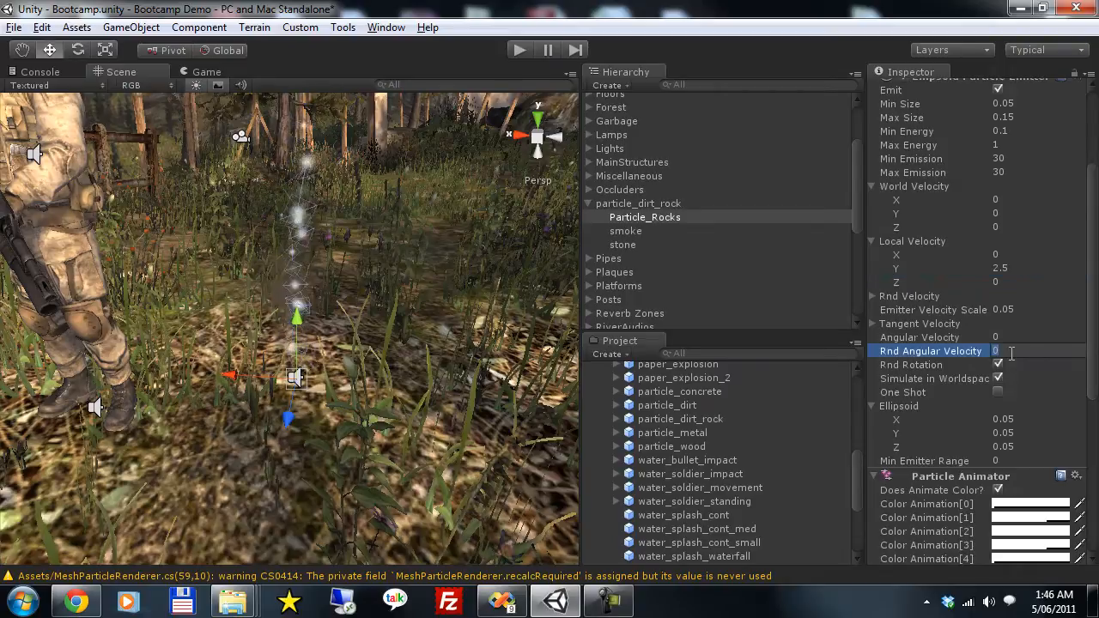
type("50")
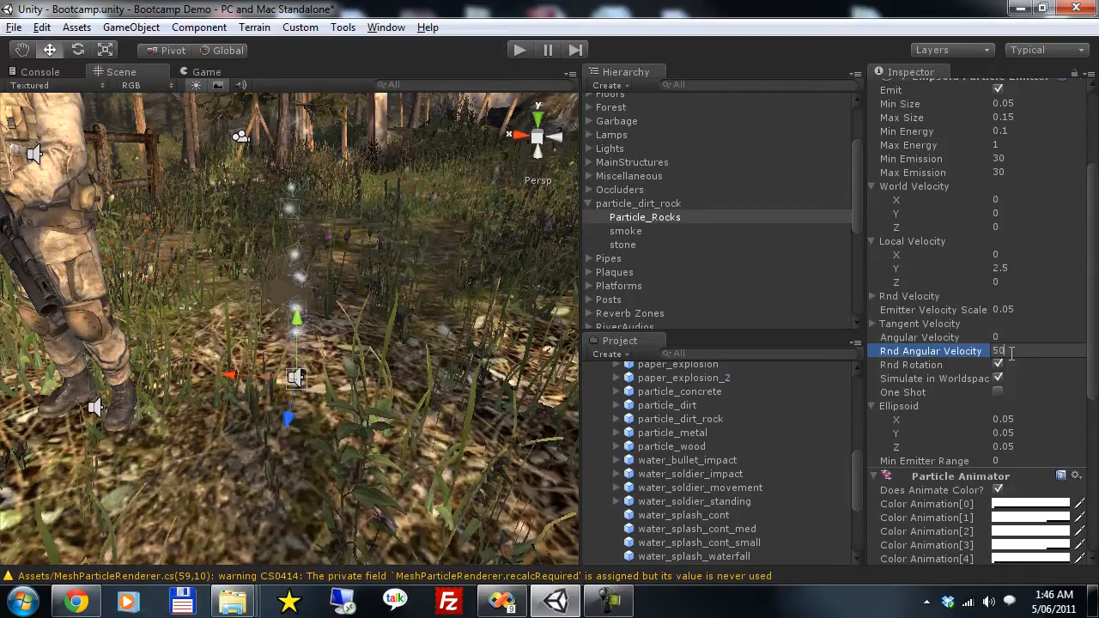
scroll("down", 3)
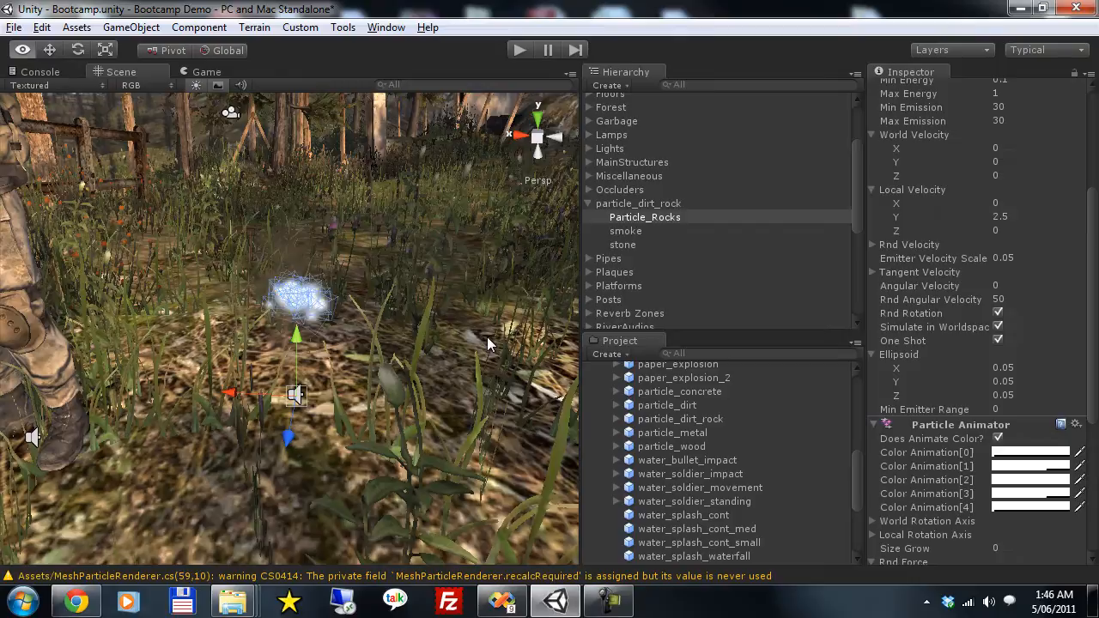
Add a Mesh Particle Renderer and search 'roc' for the rock_tiny particle mesh
scroll("down", 3)
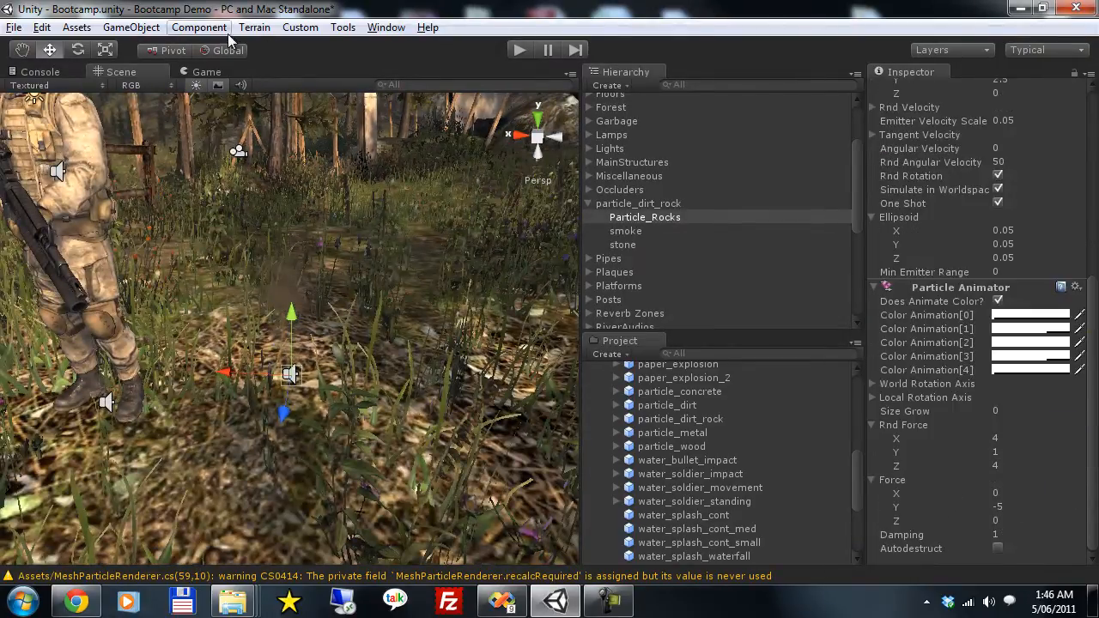
left_click(199, 27)
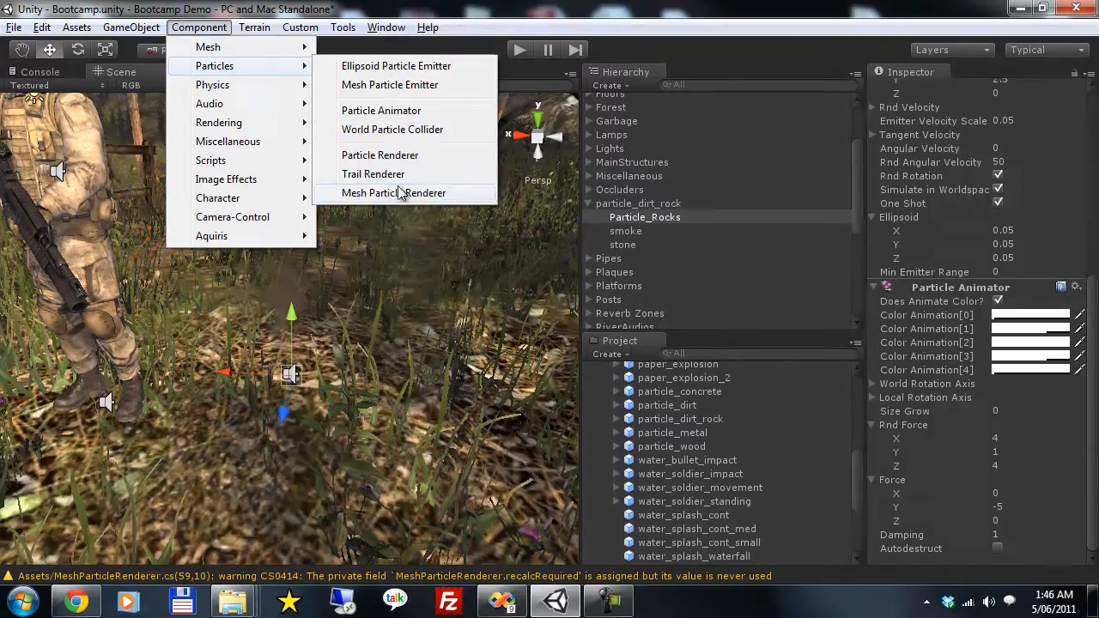
left_click(394, 192)
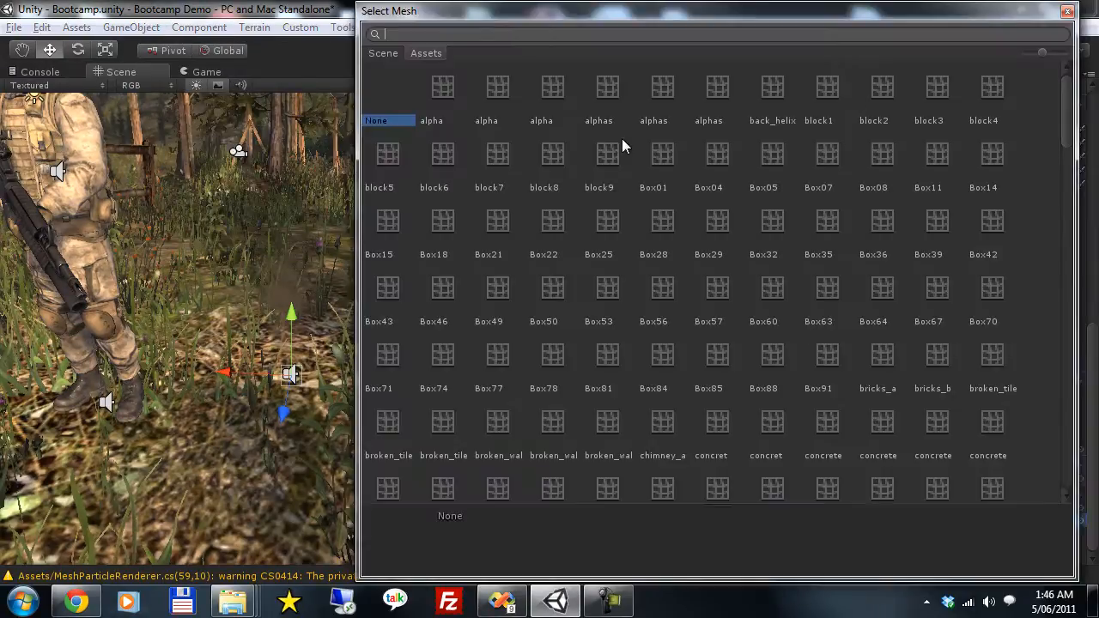
type("roc")
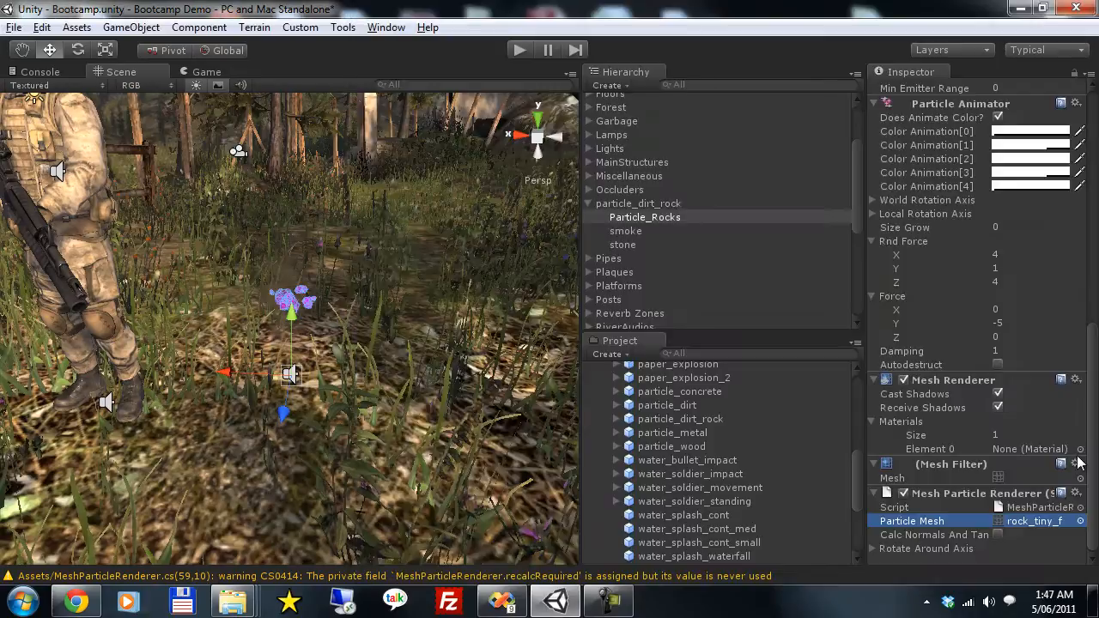
Assign the buildings_b material to the rock particles and delete particle_dirt_rock from the scene
left_click(1081, 449)
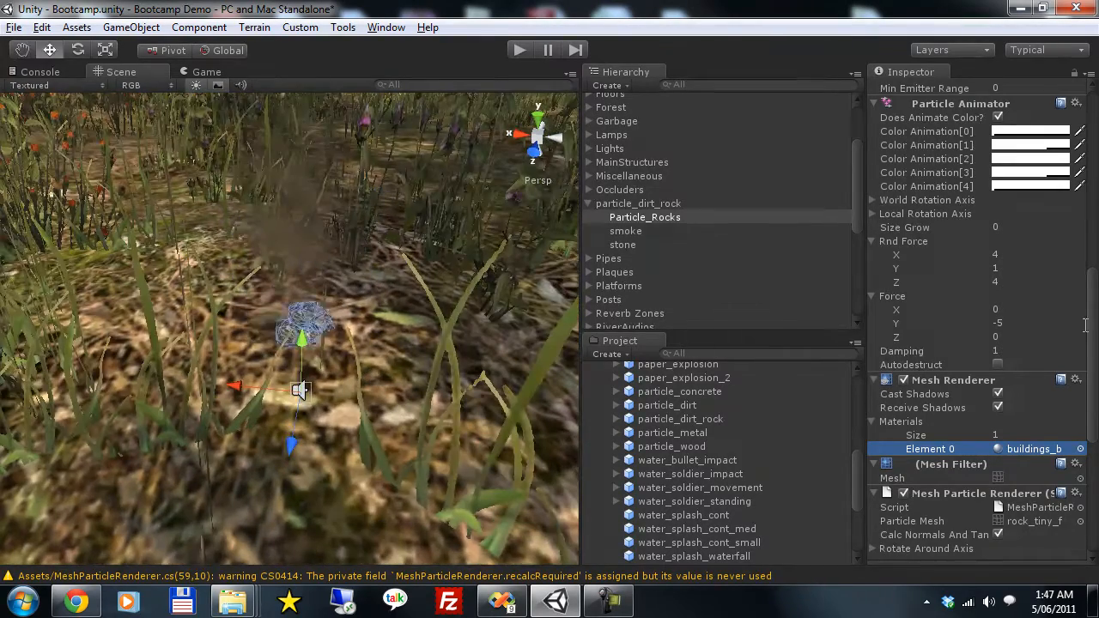
left_click(638, 203)
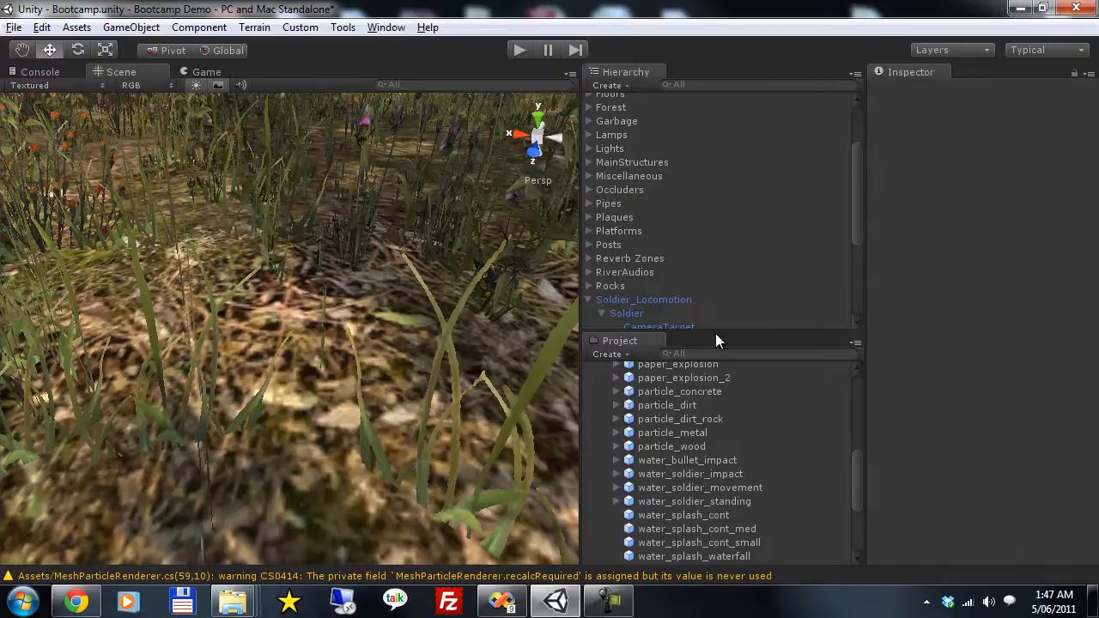
Set particle_dirt_rock as the M4's Sand Particle and run the game
left_click(643, 265)
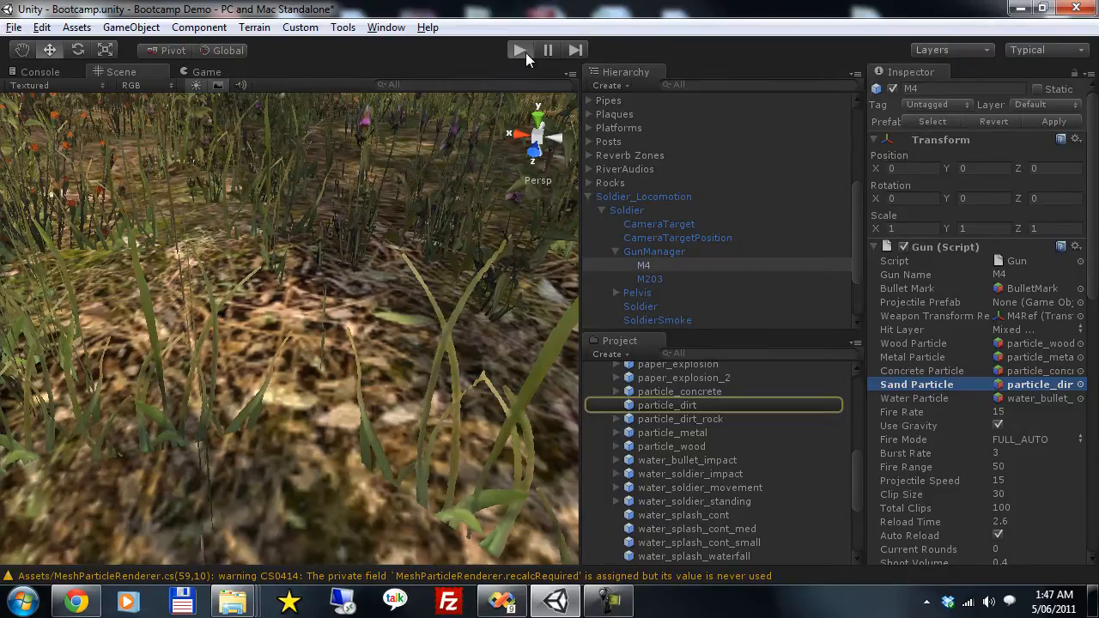
mouse_move(984, 322)
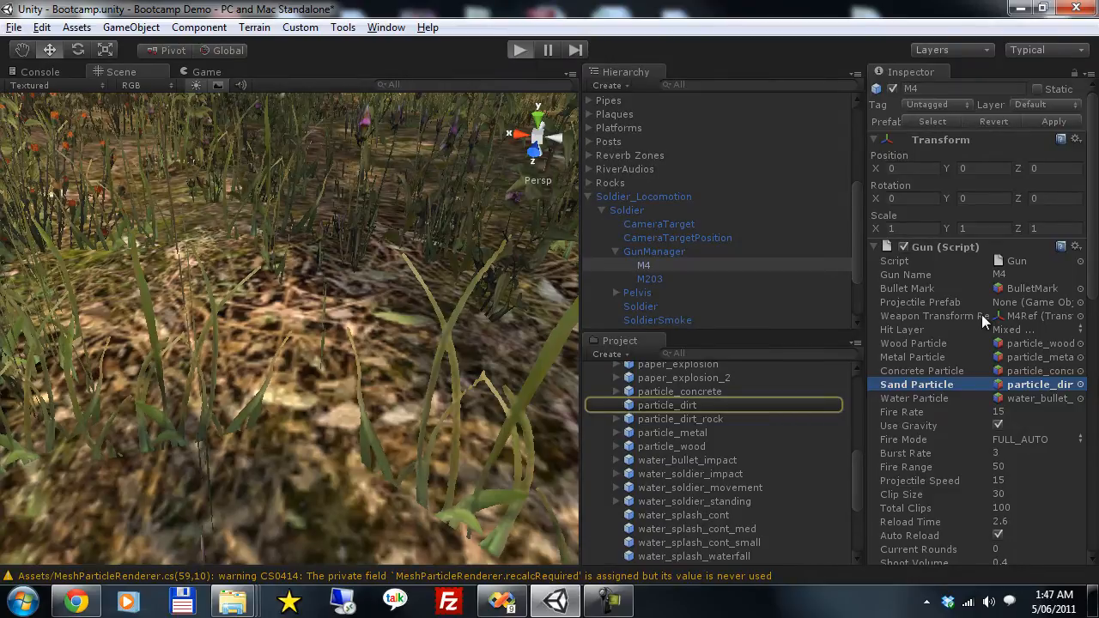
left_click(519, 49)
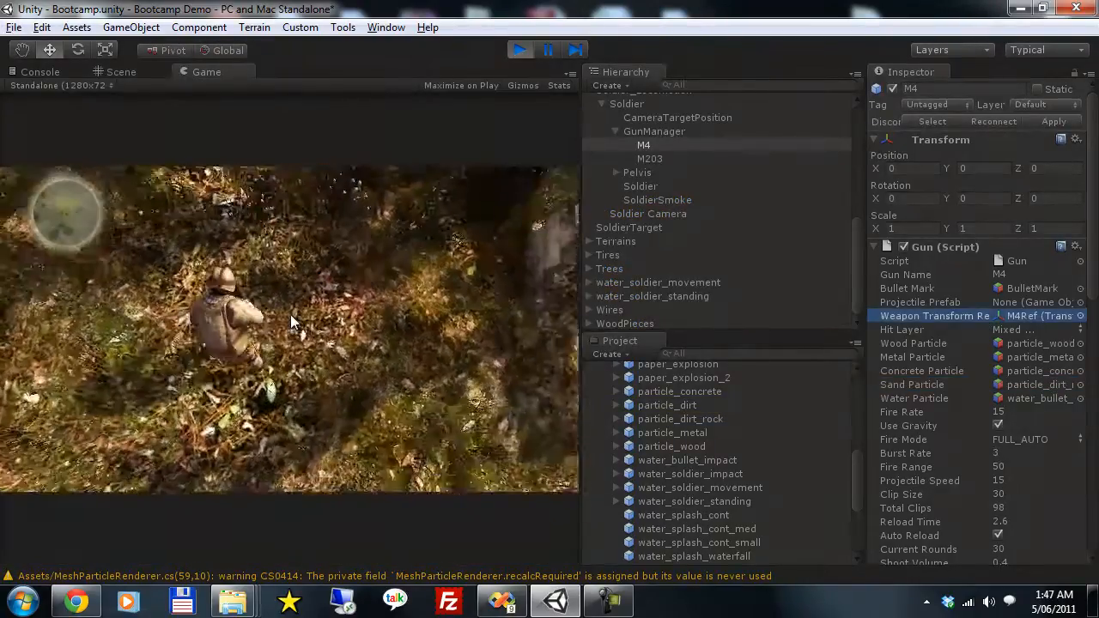